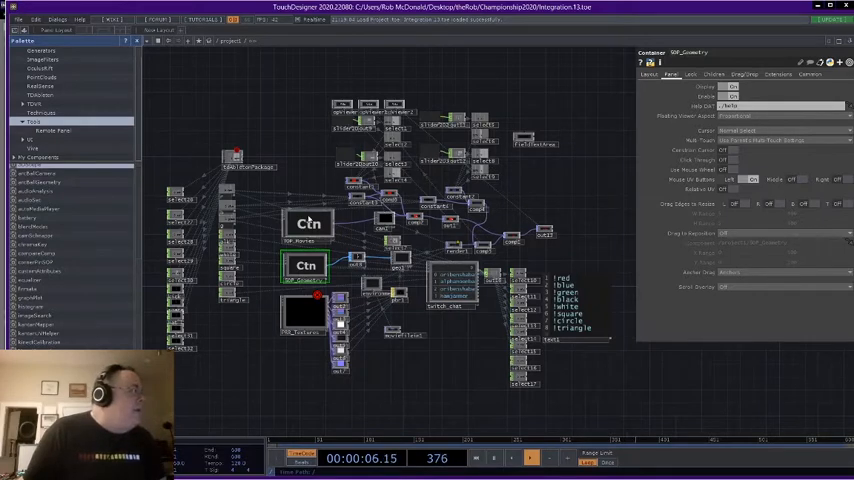
# Step: Select a constant-style operator in the render pipeline cluster to show its parameters
pyautogui.click(308, 222)
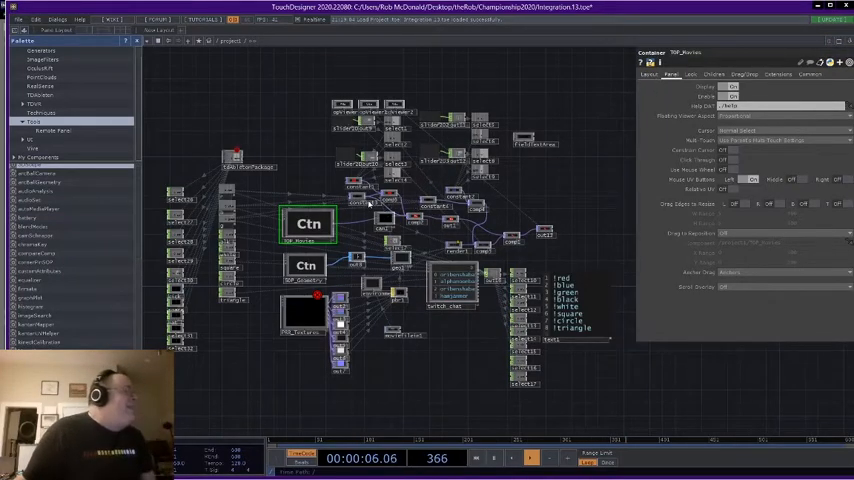
pyautogui.moveTo(420, 244)
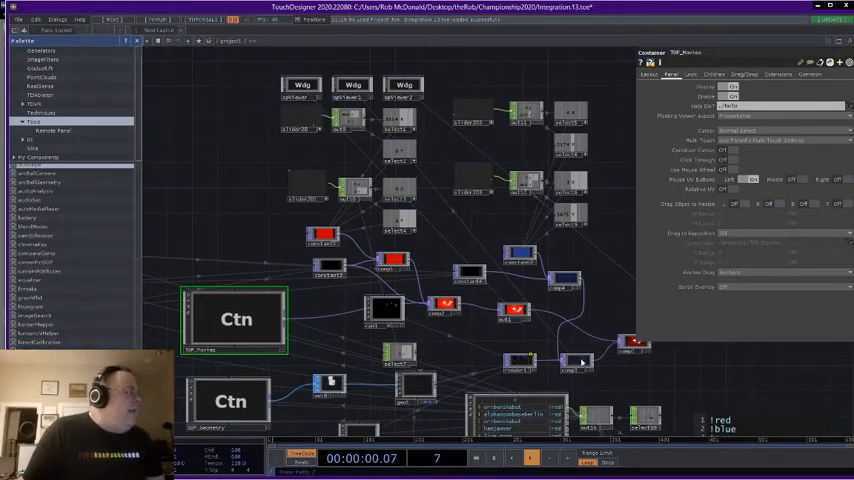
pyautogui.click(576, 362)
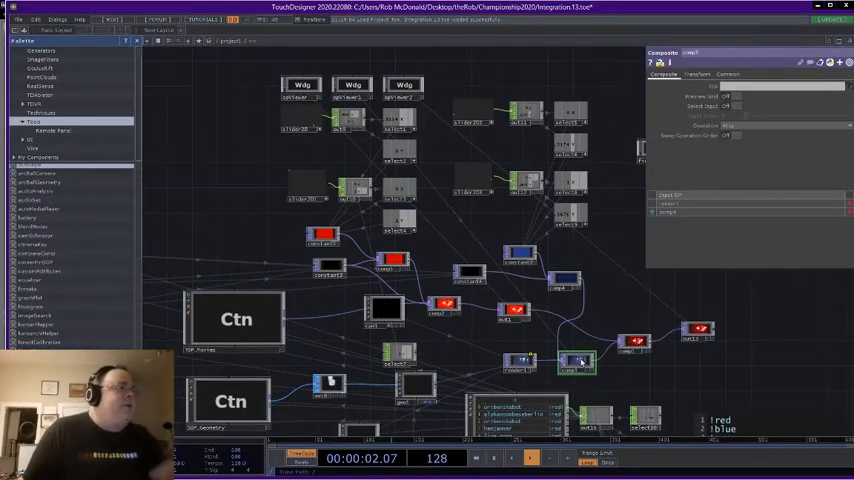